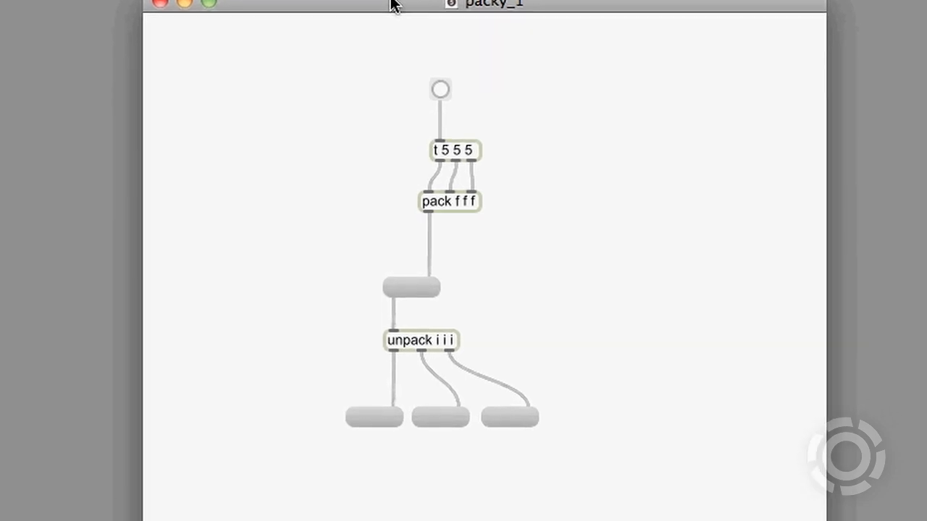
mouse_move(305, 145)
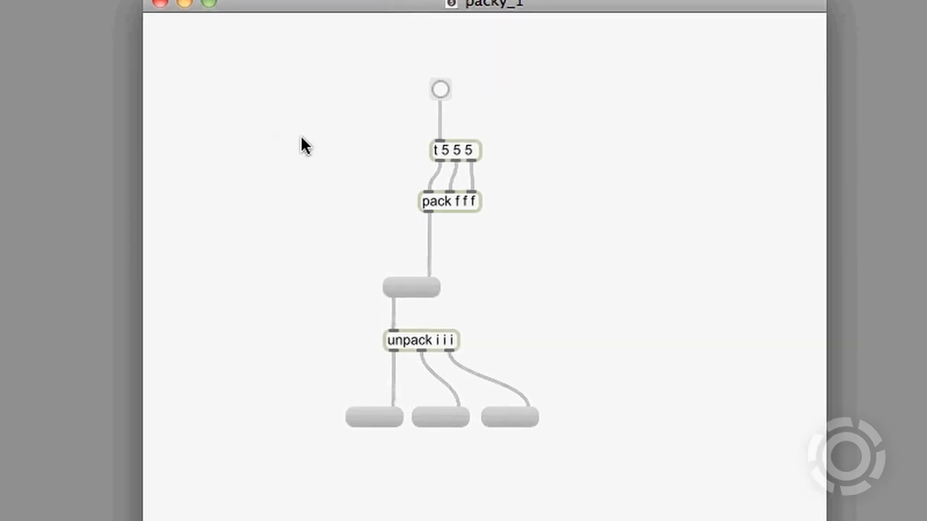
mouse_move(443, 98)
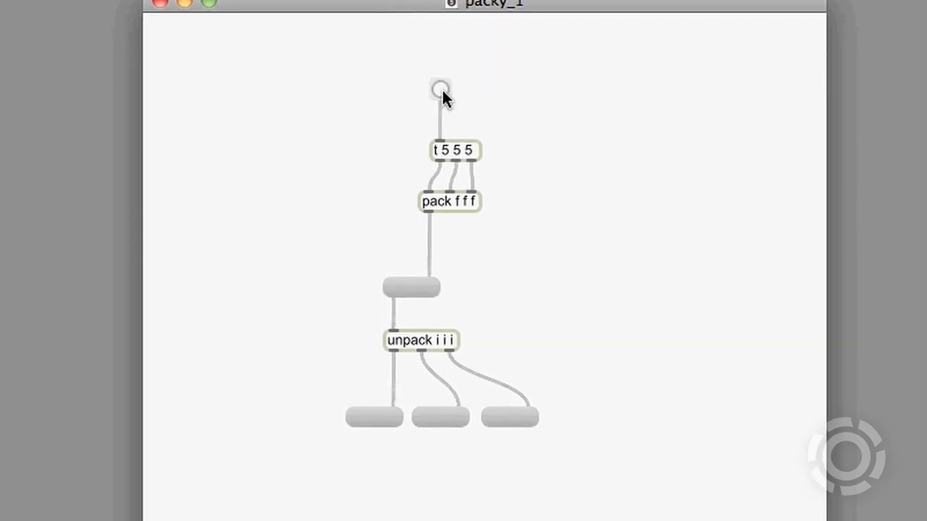
- Fire the bang so 5 5 5 passes through pack f f f and unpack i i i
left_click(439, 88)
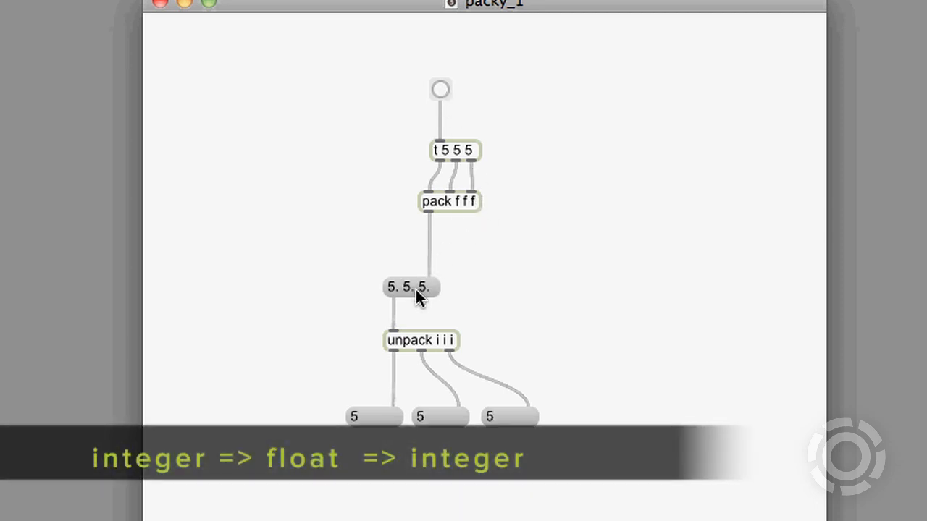
mouse_move(525, 424)
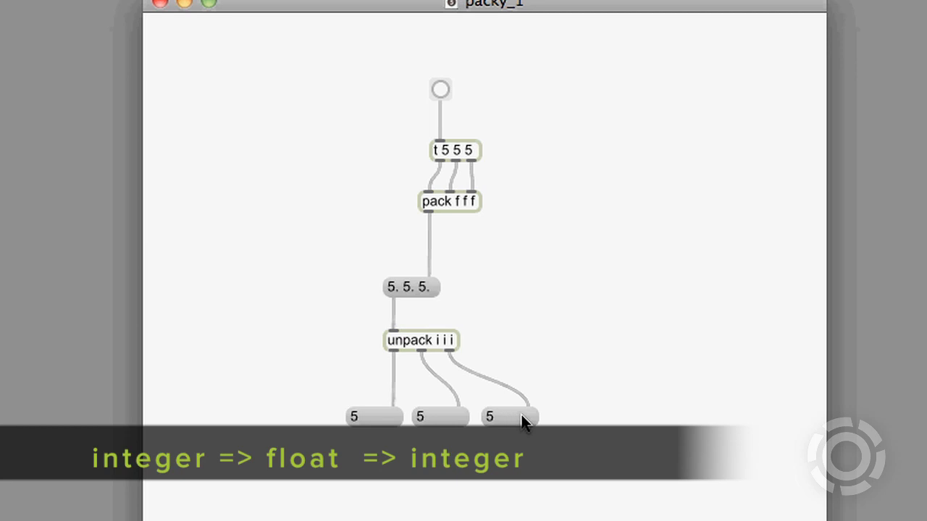
mouse_move(590, 387)
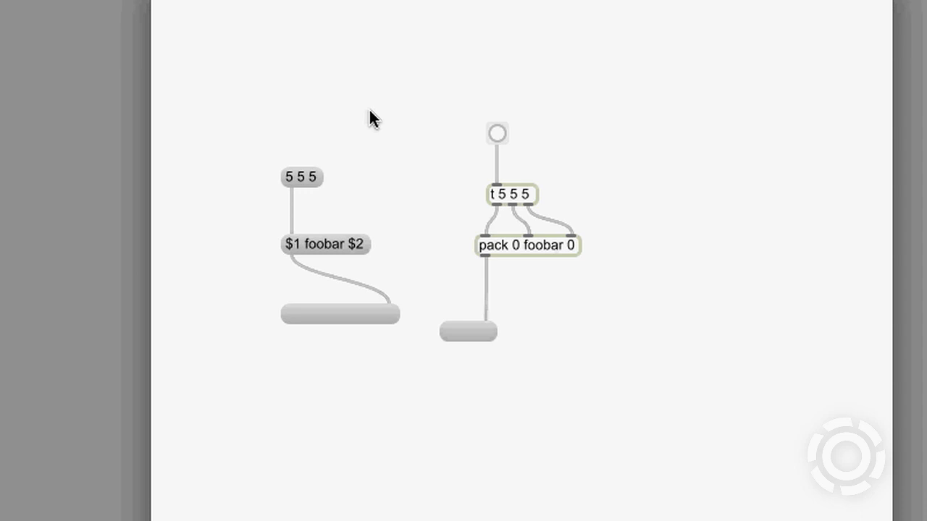
mouse_move(365, 168)
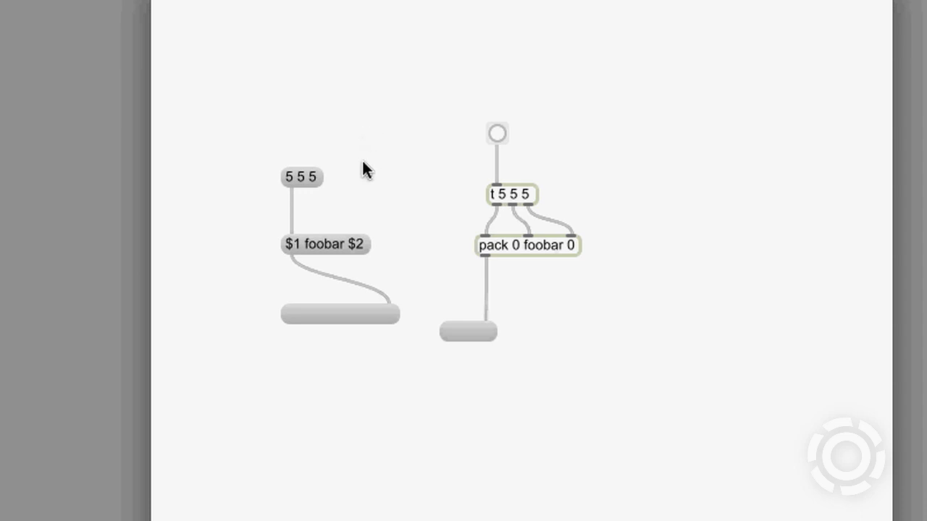
- Send 5 5 5 into the $1 foobar $2 message, then fire the pack 0 foobar 0 chain
left_click(300, 178)
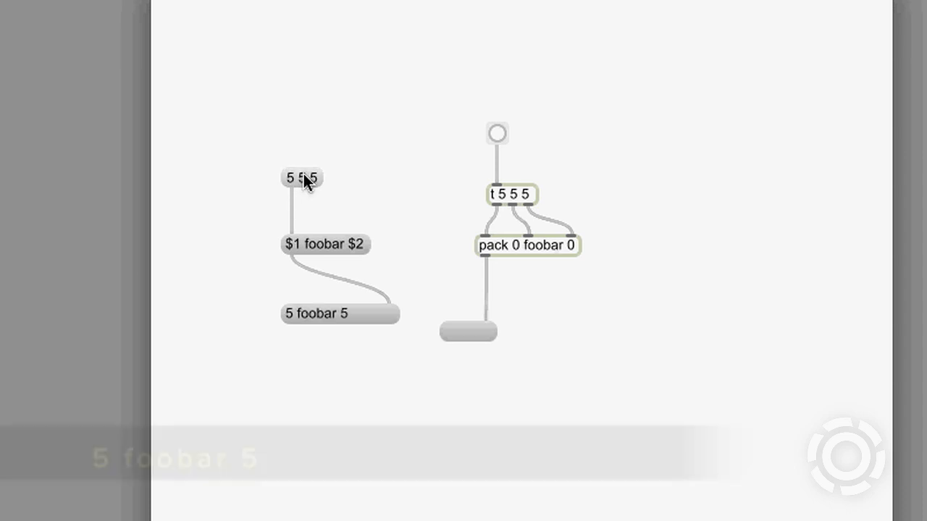
mouse_move(499, 138)
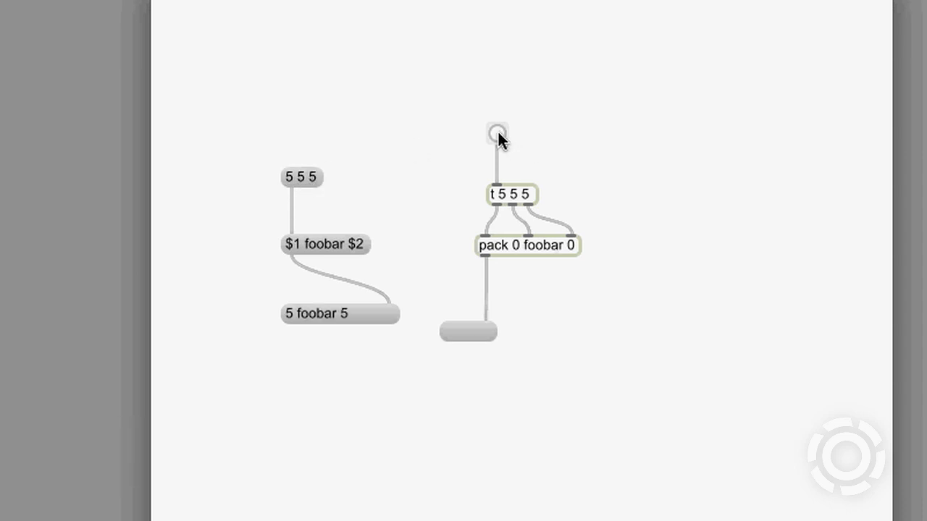
left_click(496, 134)
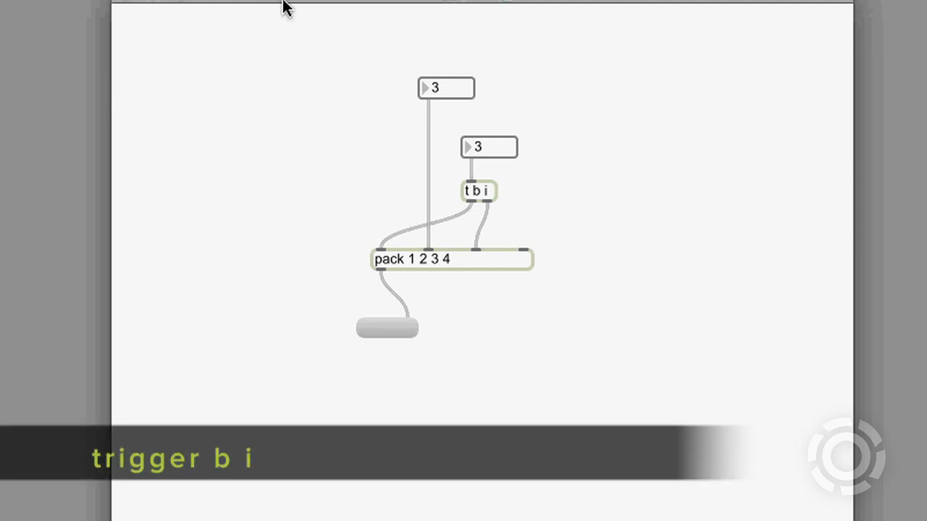
mouse_move(446, 94)
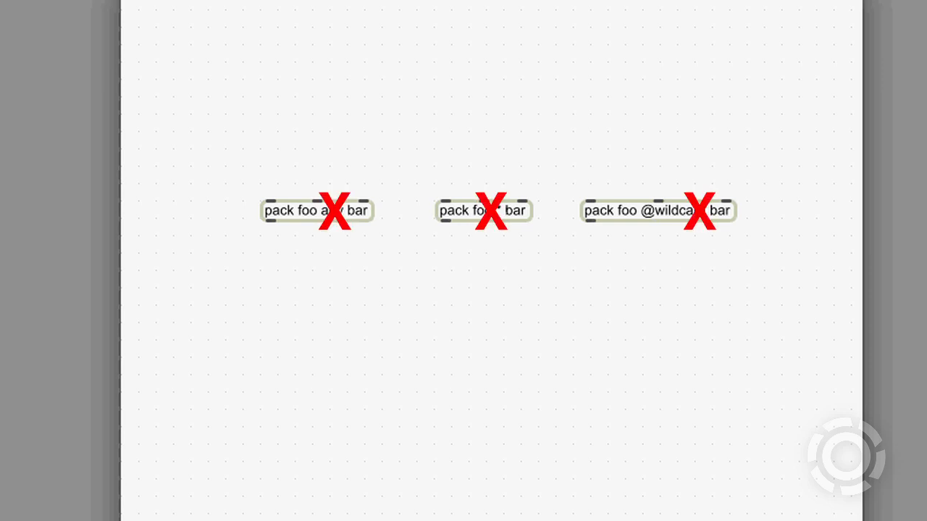
mouse_move(332, 4)
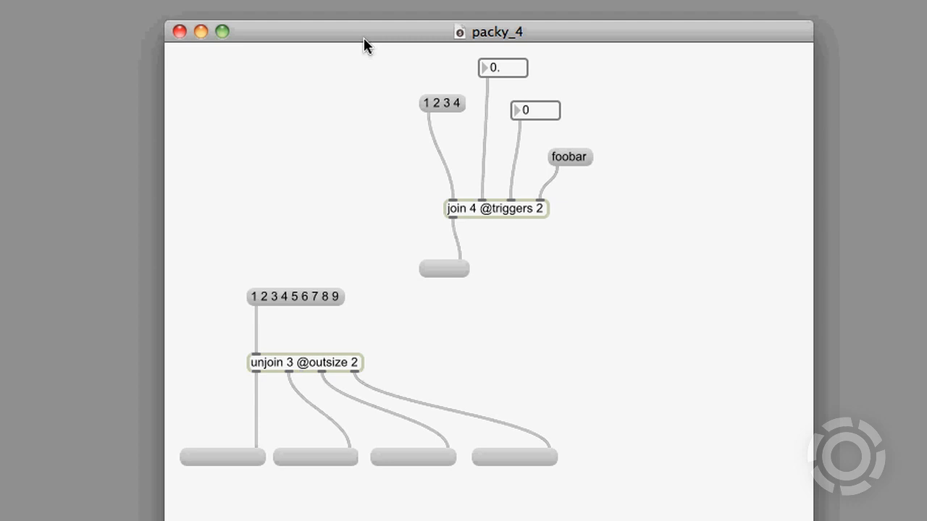
mouse_move(352, 287)
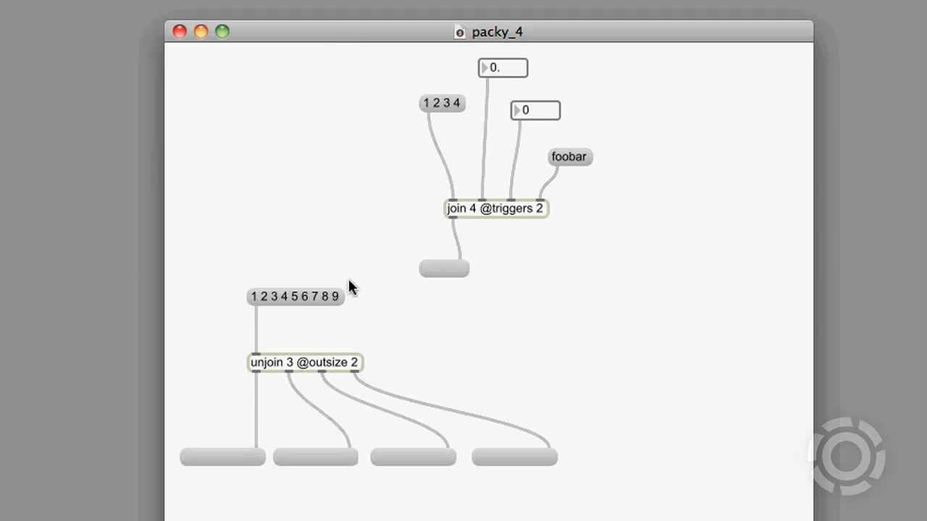
left_click(503, 68)
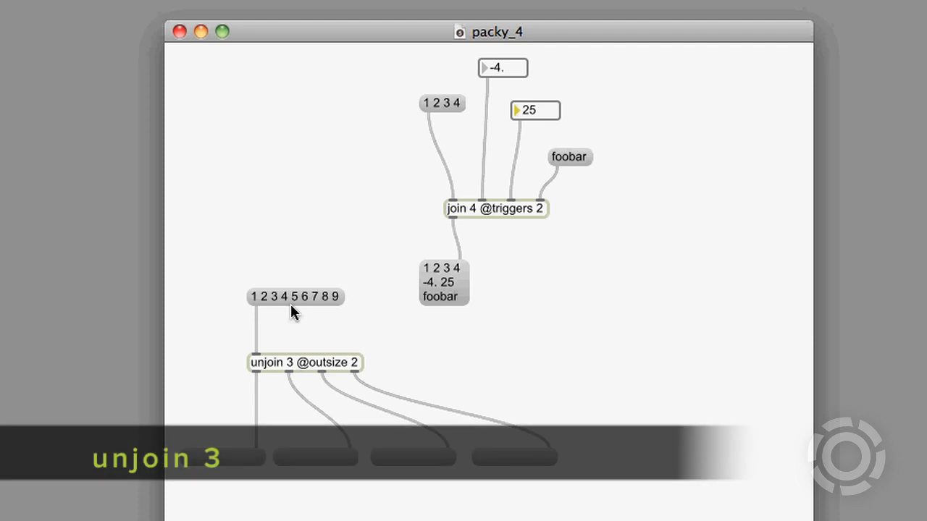
mouse_move(298, 308)
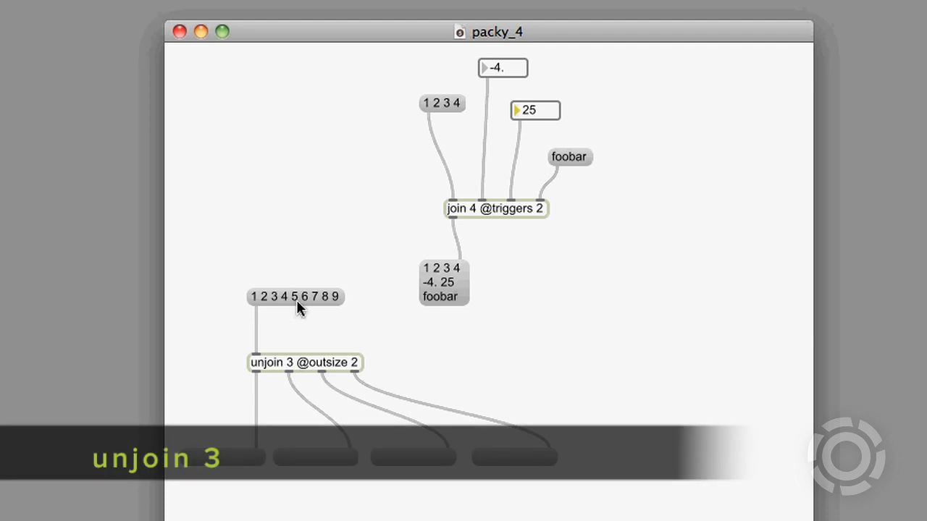